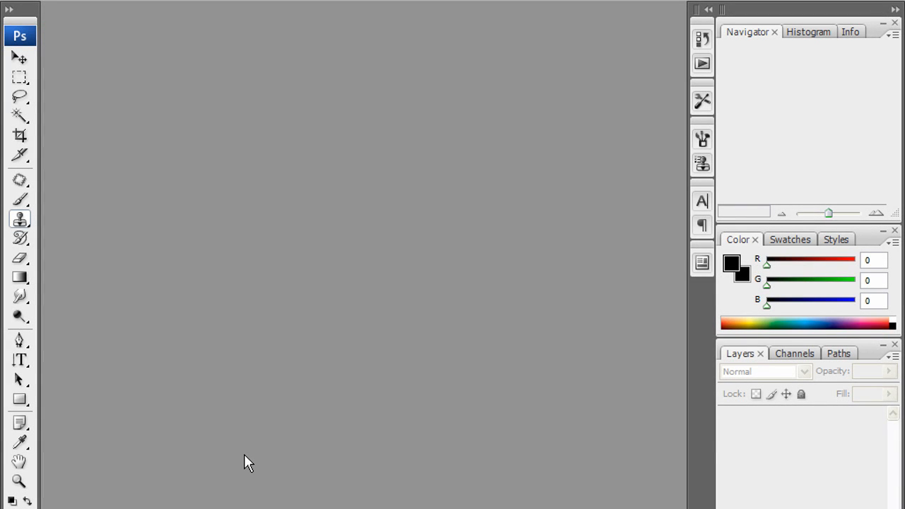
Search Google Images for 'corkboard' and browse the texture results
click(14, 506)
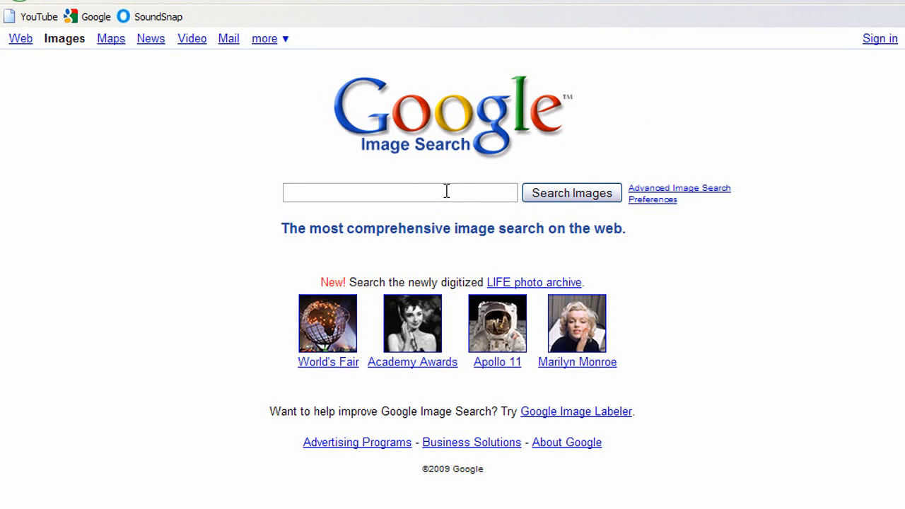
text(corkb)
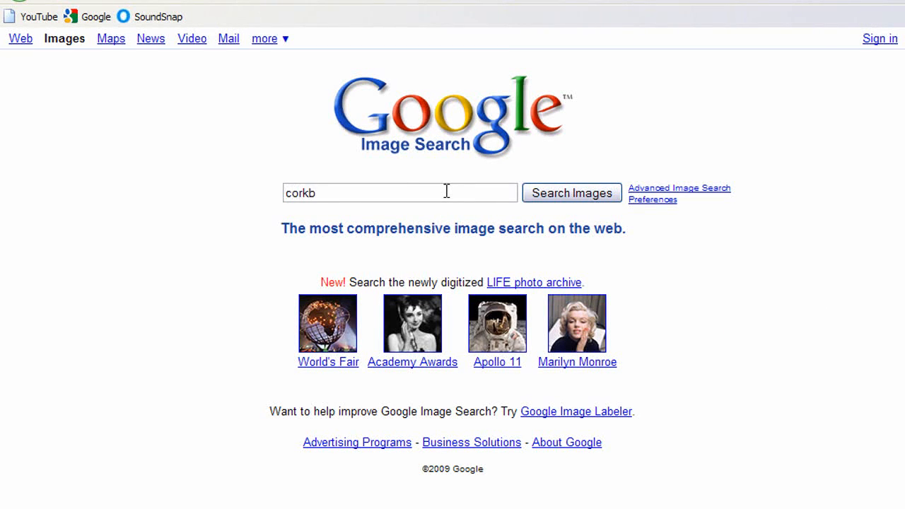
click(571, 193)
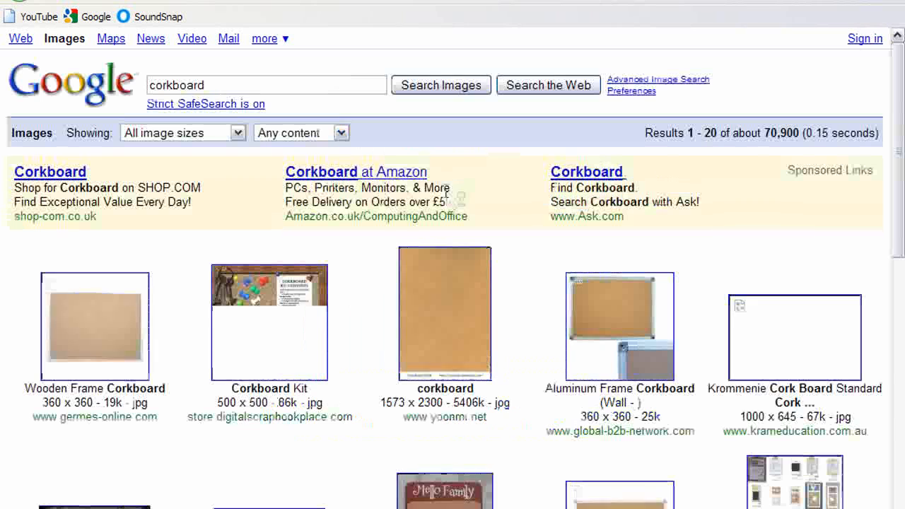
scroll(down, 3)
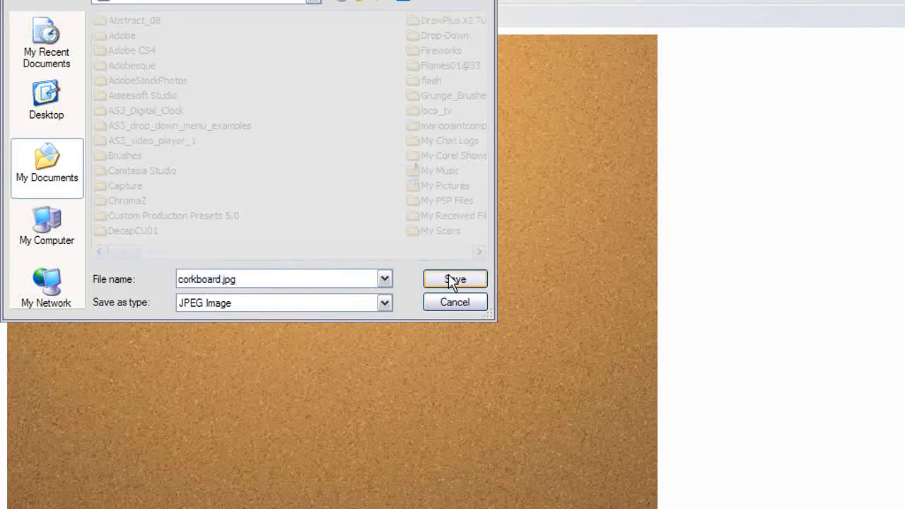
Save the chosen corkboard texture to disk as corkboard.jpg
click(455, 279)
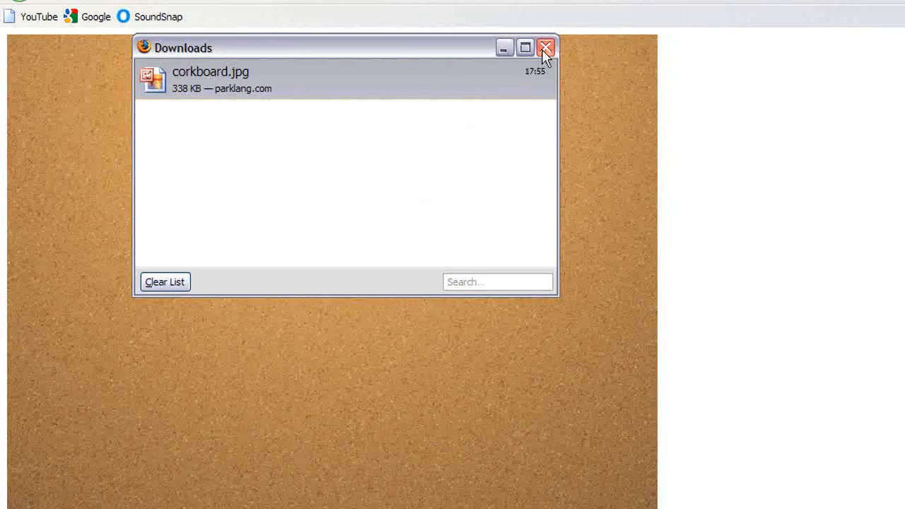
click(546, 48)
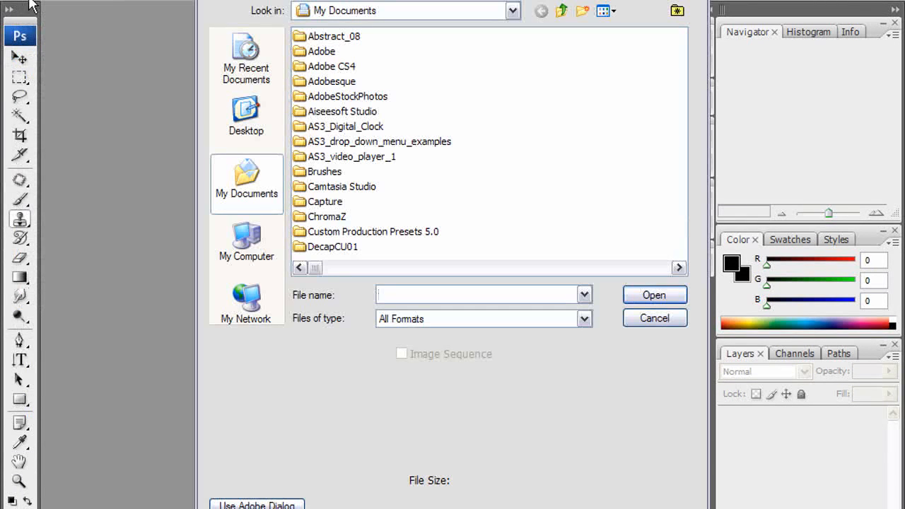
Open corkboard.jpg and set up the Burn Tool with 0% brush hardness
text(cork)
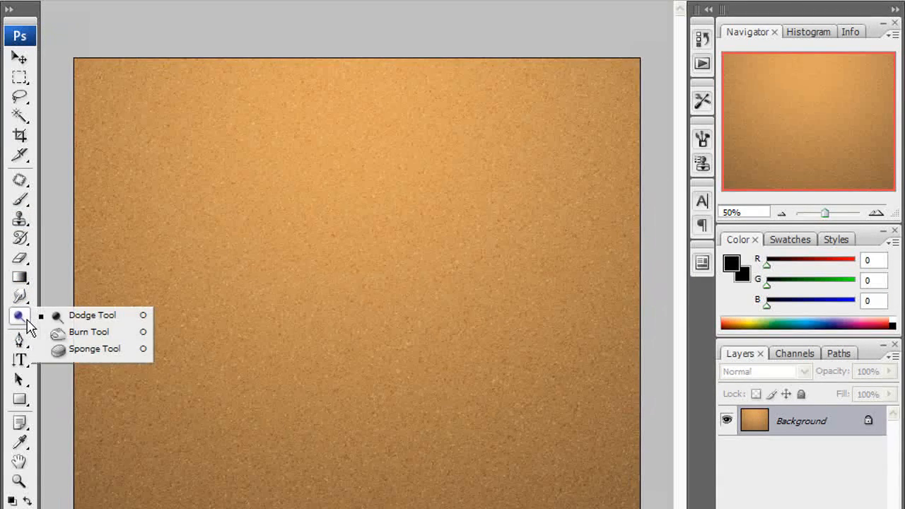
mouse_move(101, 348)
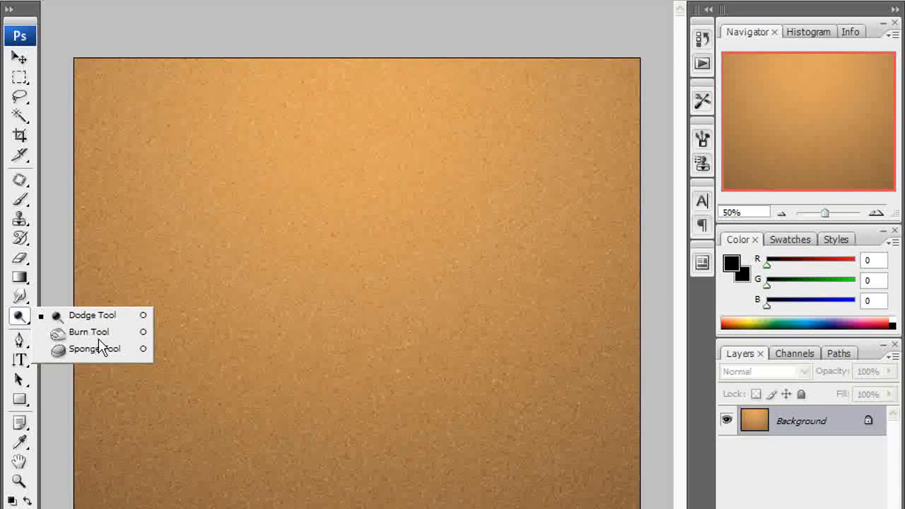
click(93, 348)
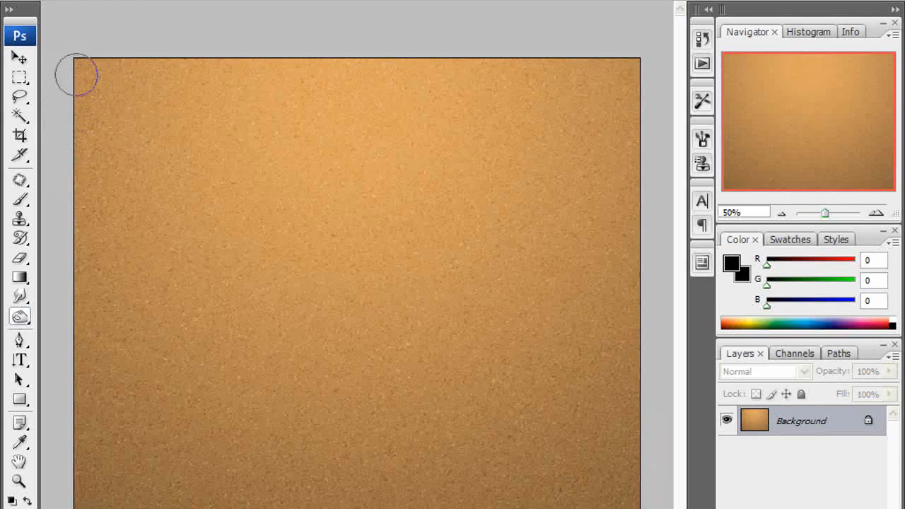
mouse_move(253, 110)
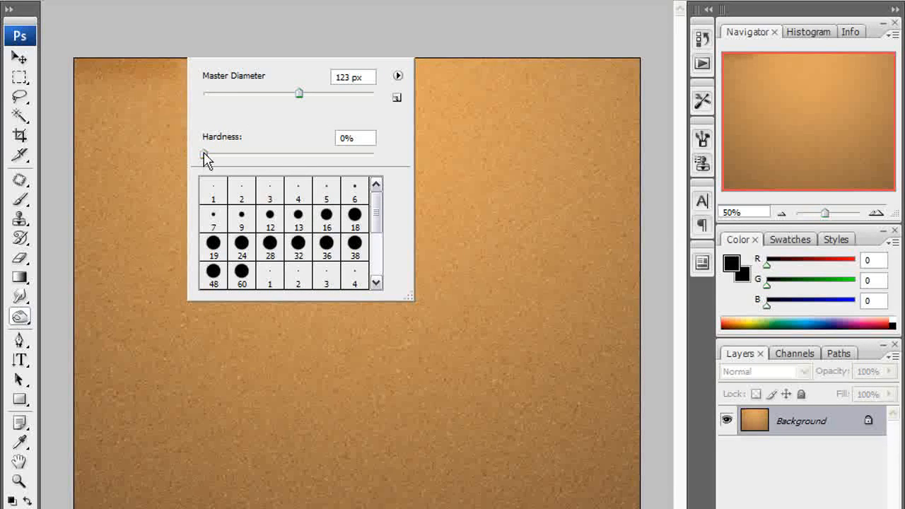
click(192, 59)
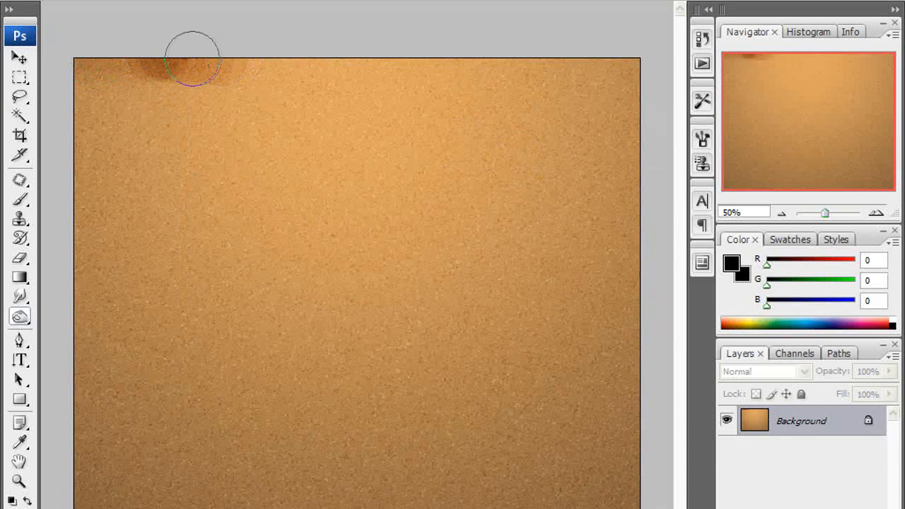
Burn dark borders along the corkboard's top-left, left and bottom edges, adjusting brush size
drag(190, 64, 77, 142)
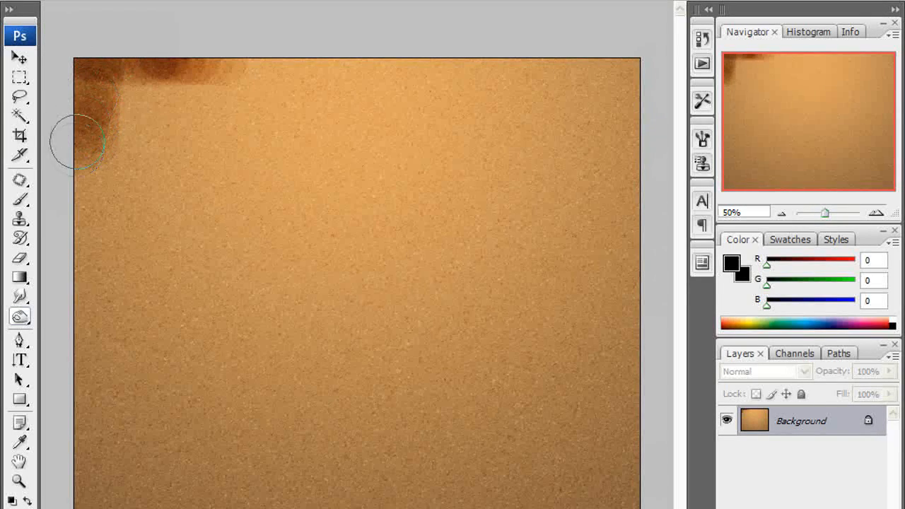
drag(78, 144, 93, 337)
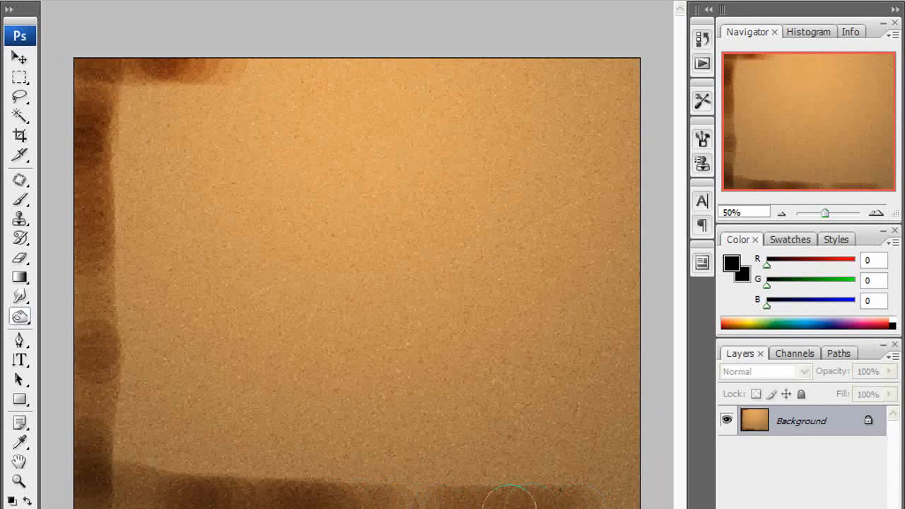
mouse_move(644, 453)
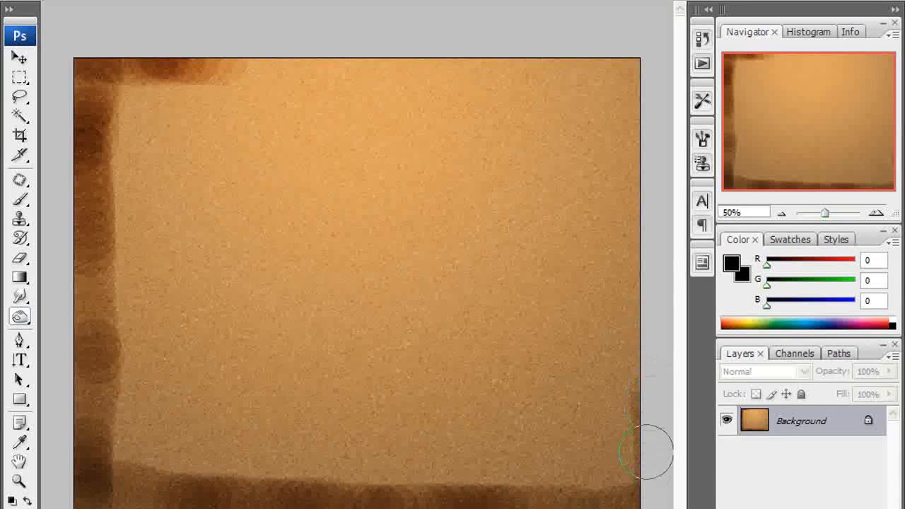
mouse_move(221, 34)
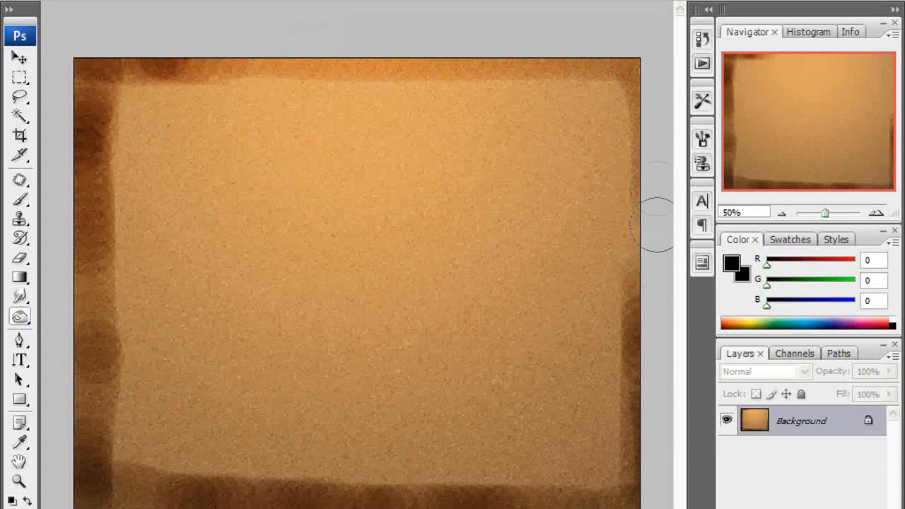
right_click(227, 233)
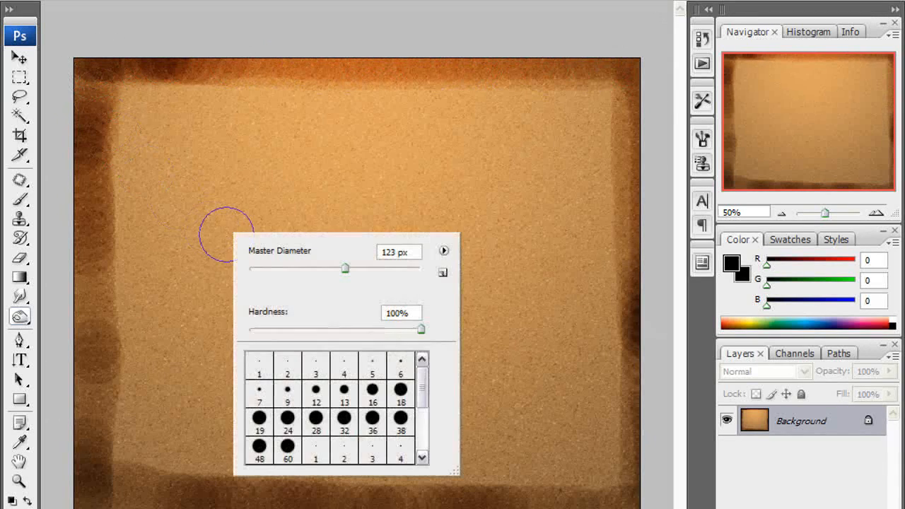
drag(422, 328, 271, 327)
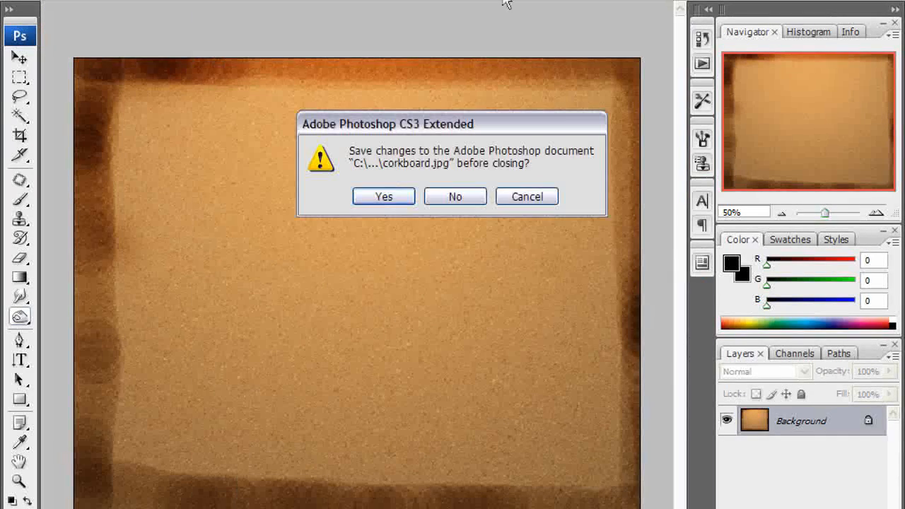
Discard the burns without saving and set Burn Tool hardness to 13% for softer edges
click(455, 195)
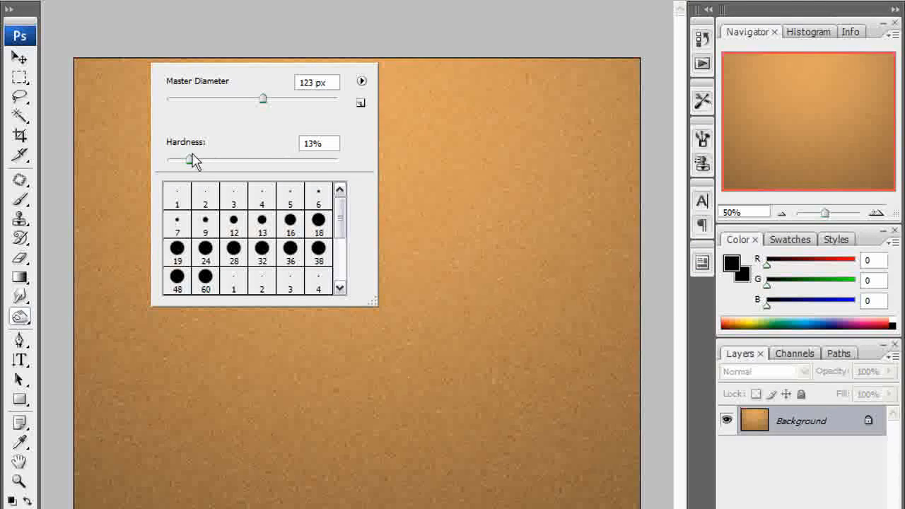
click(113, 71)
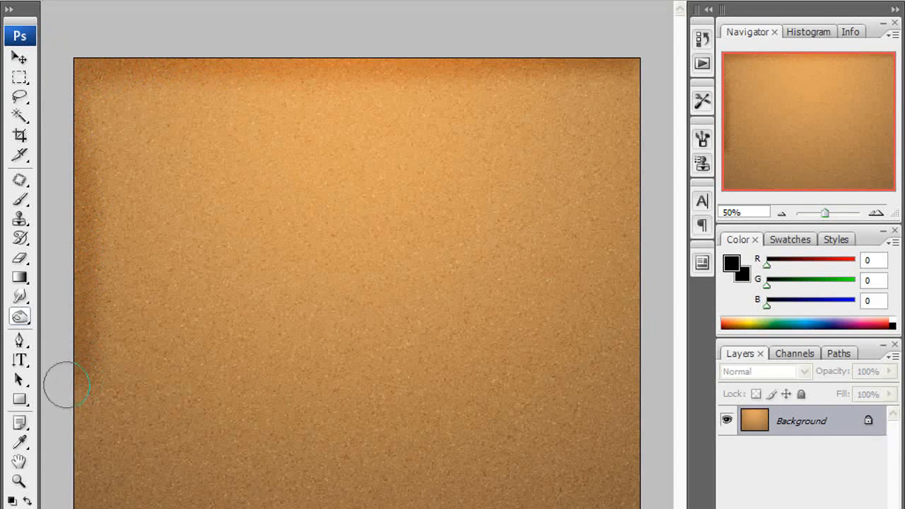
mouse_move(611, 492)
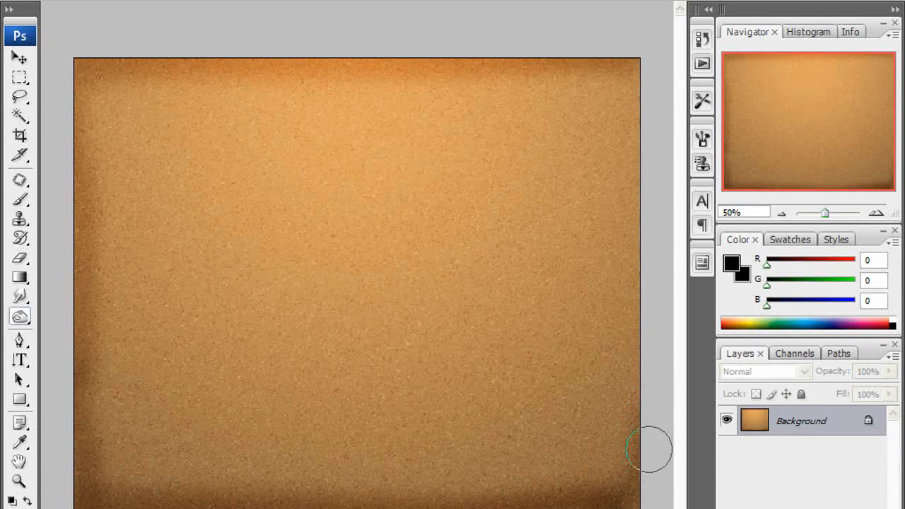
mouse_move(633, 92)
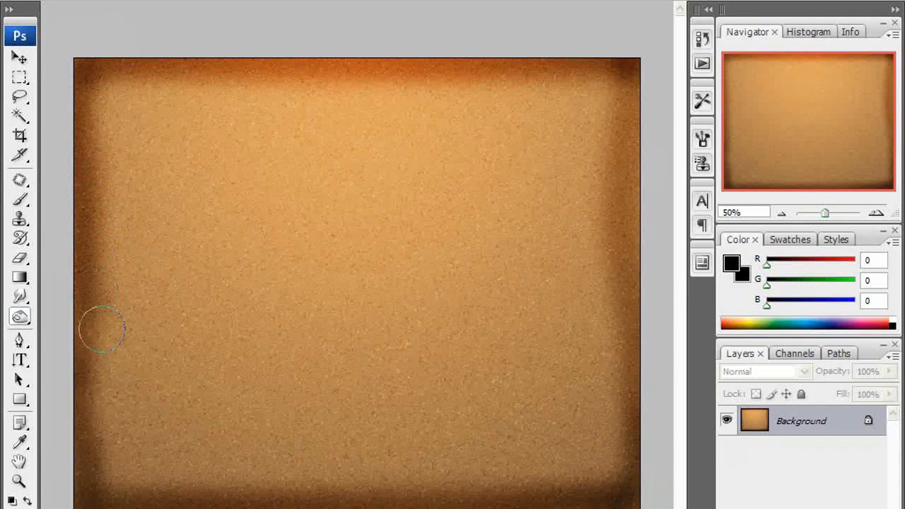
mouse_move(635, 79)
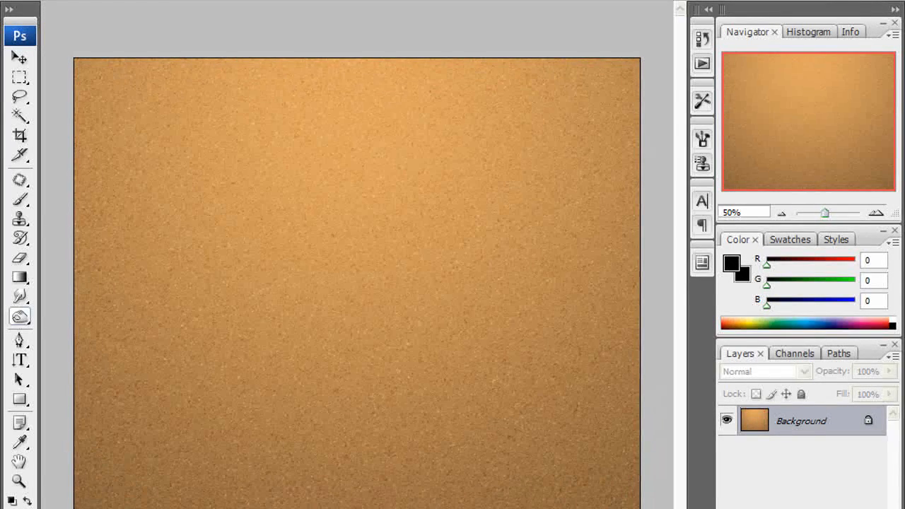
mouse_move(136, 59)
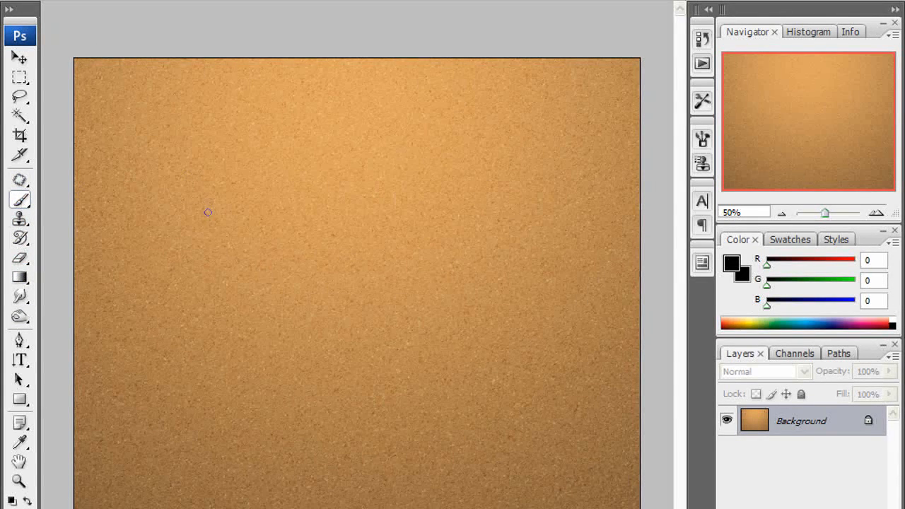
Set the brush Master Diameter to about 123 px for painting the dark edges
right_click(208, 212)
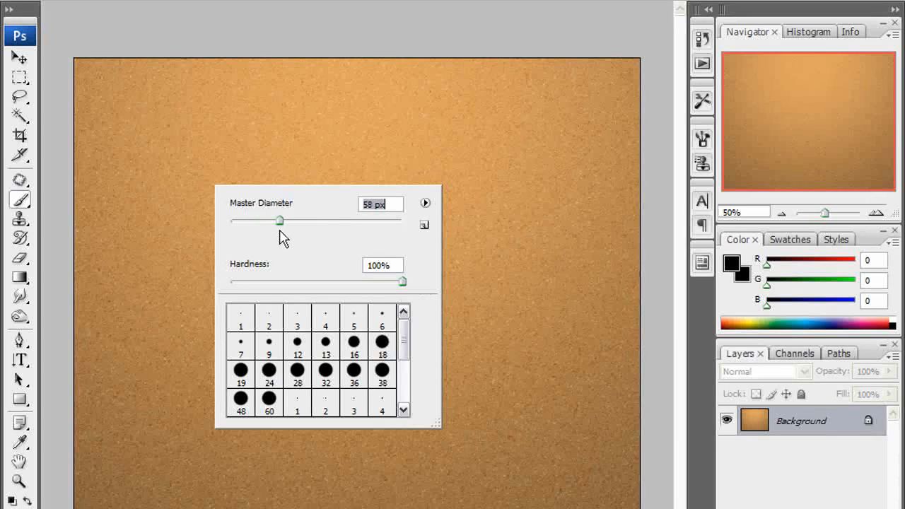
drag(280, 221, 325, 220)
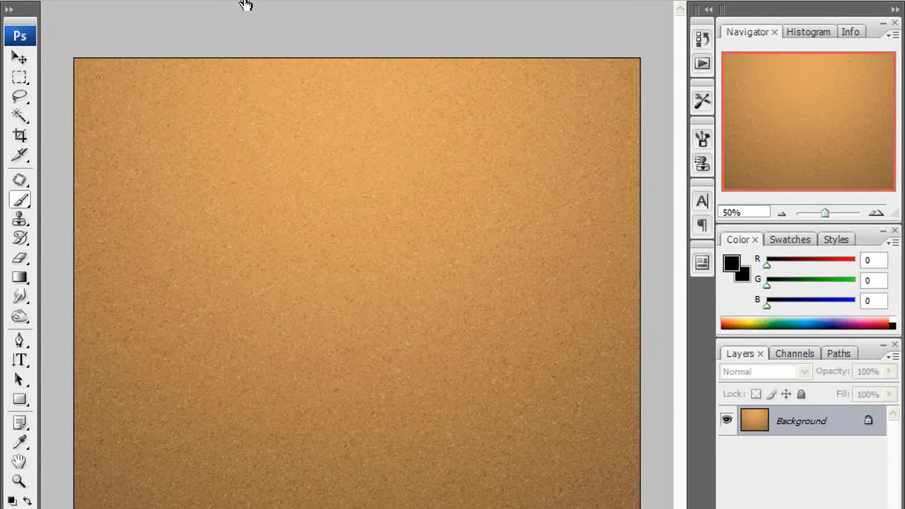
mouse_move(102, 56)
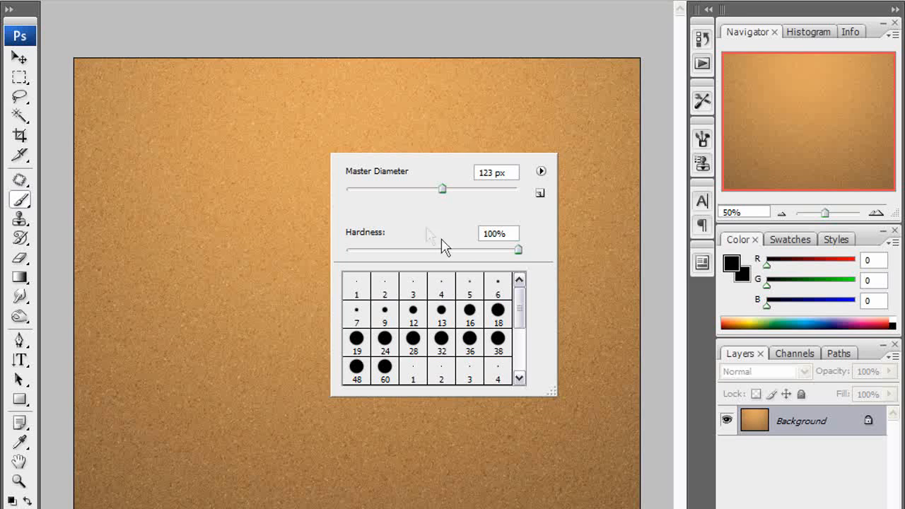
drag(518, 249, 374, 249)
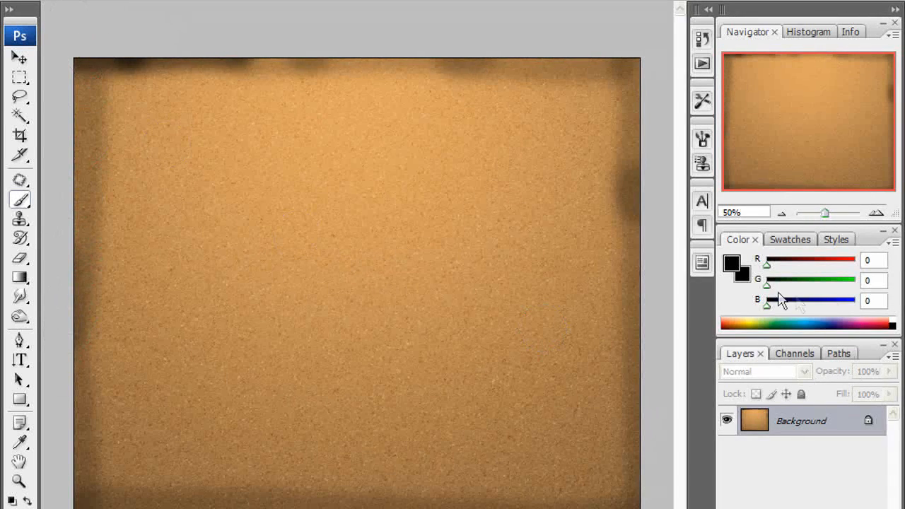
mouse_move(771, 314)
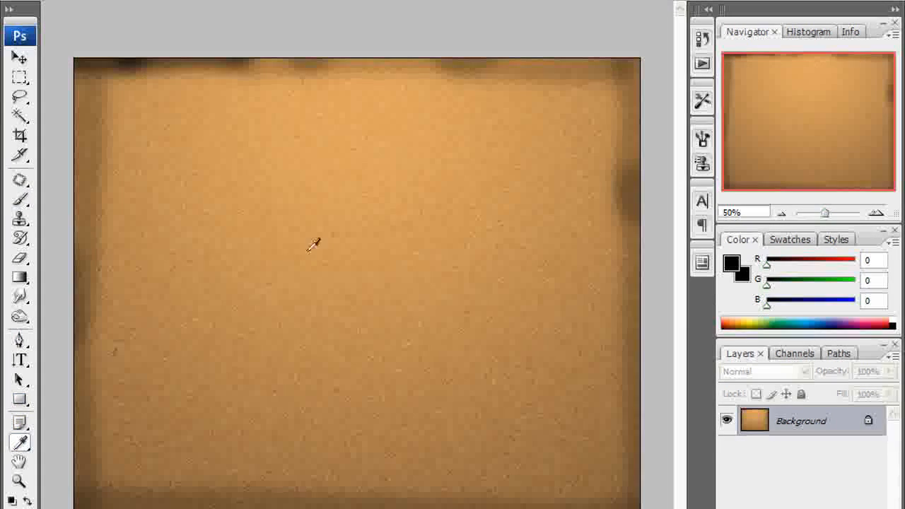
Sample the tan cork colour, close the corkboard and bring up the Open dialog (Ctrl+O)
click(314, 244)
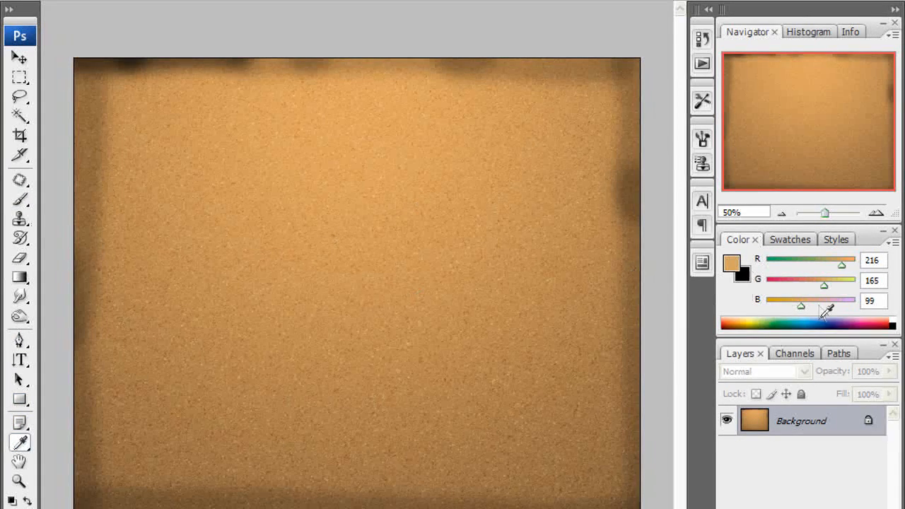
mouse_move(798, 339)
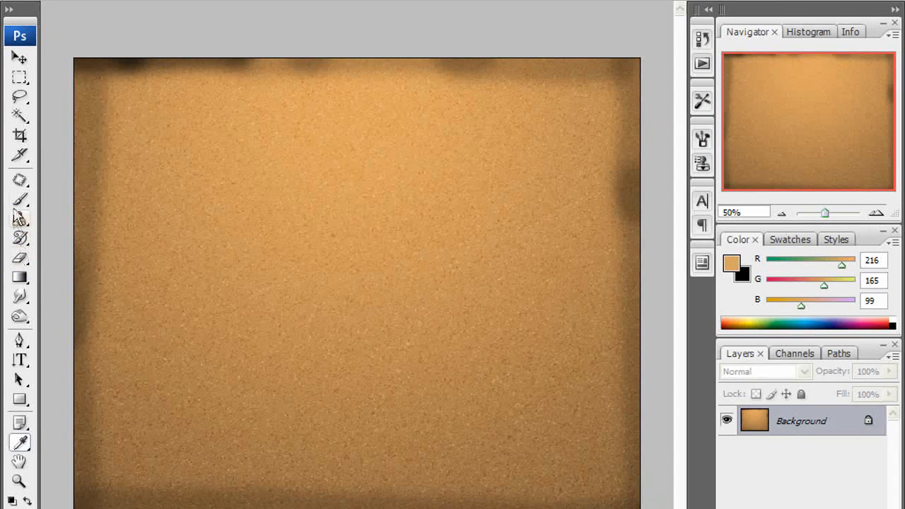
click(20, 199)
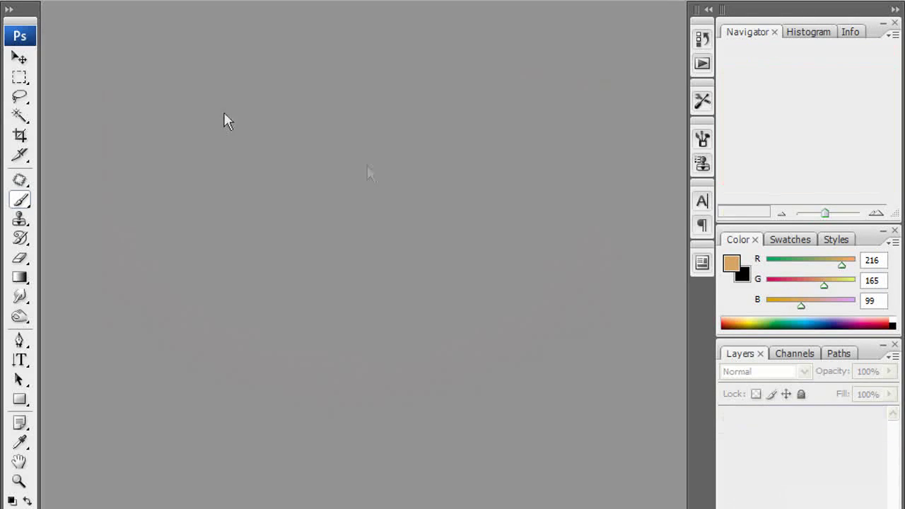
key(ctrl+o)
text(g)
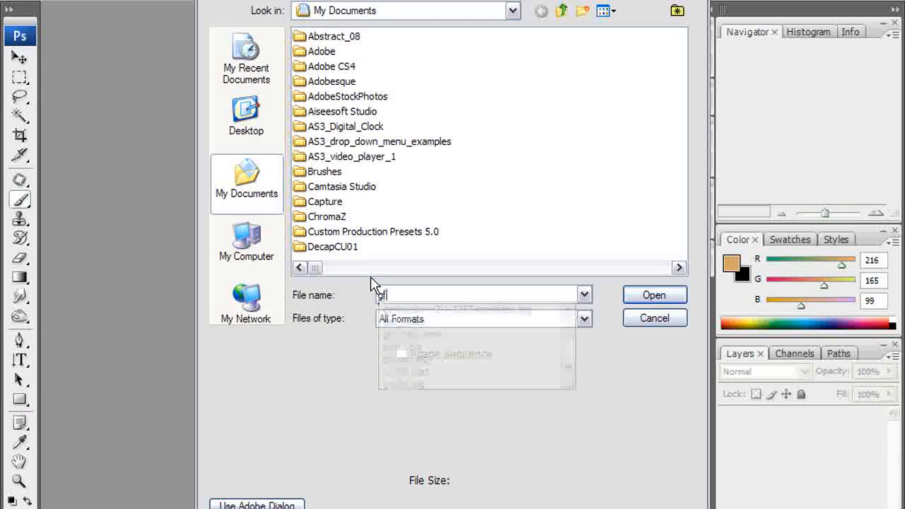
Open the frogface.jpg frog photo
text(frog)
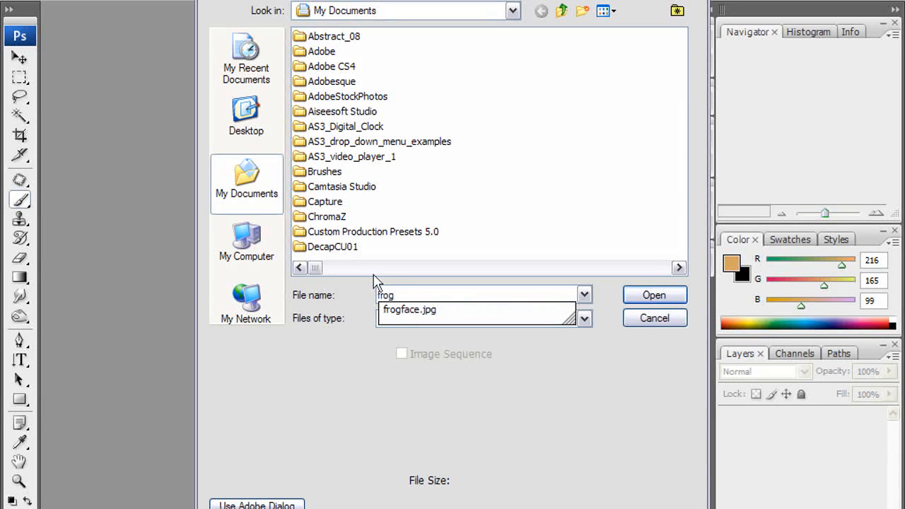
click(653, 295)
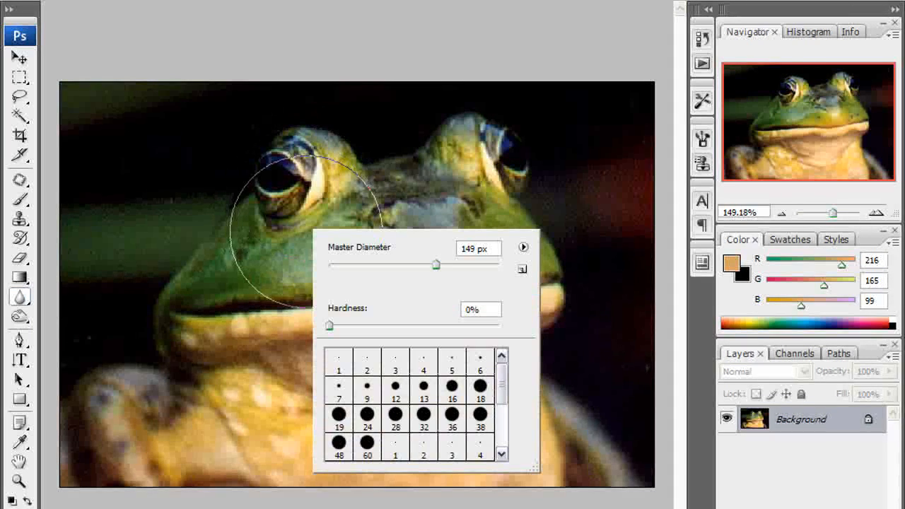
Shrink the blur brush to about 43 px, fully soft
drag(435, 265, 365, 264)
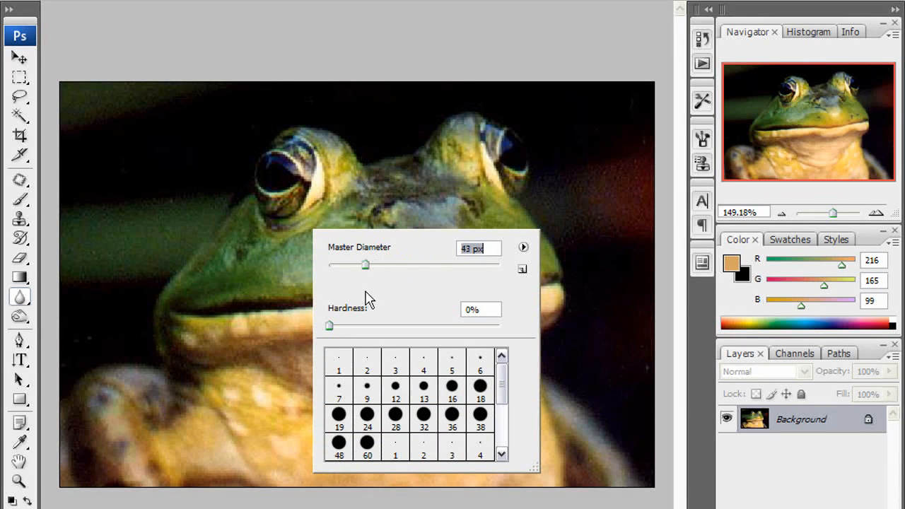
click(289, 223)
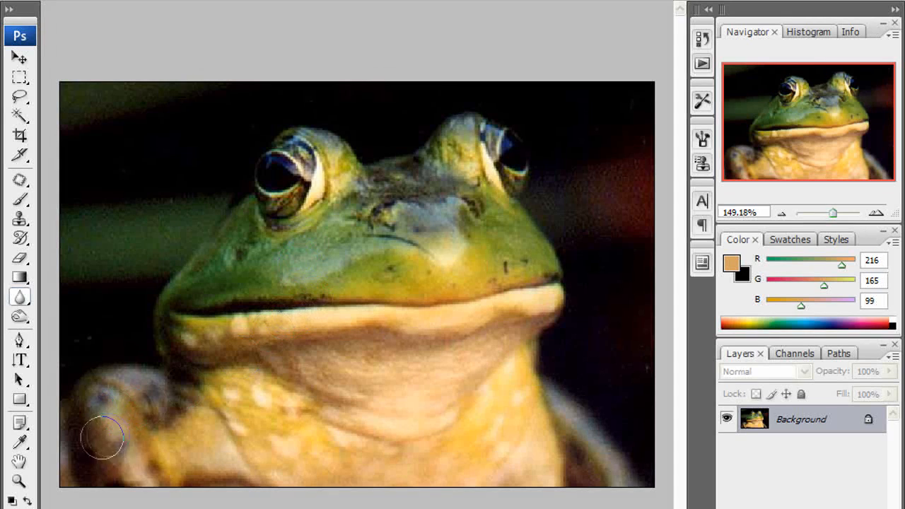
mouse_move(272, 275)
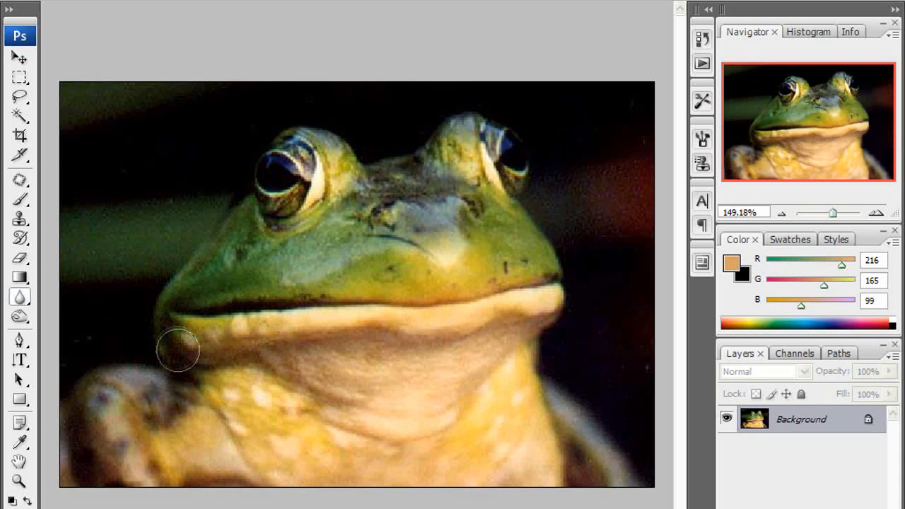
mouse_move(516, 177)
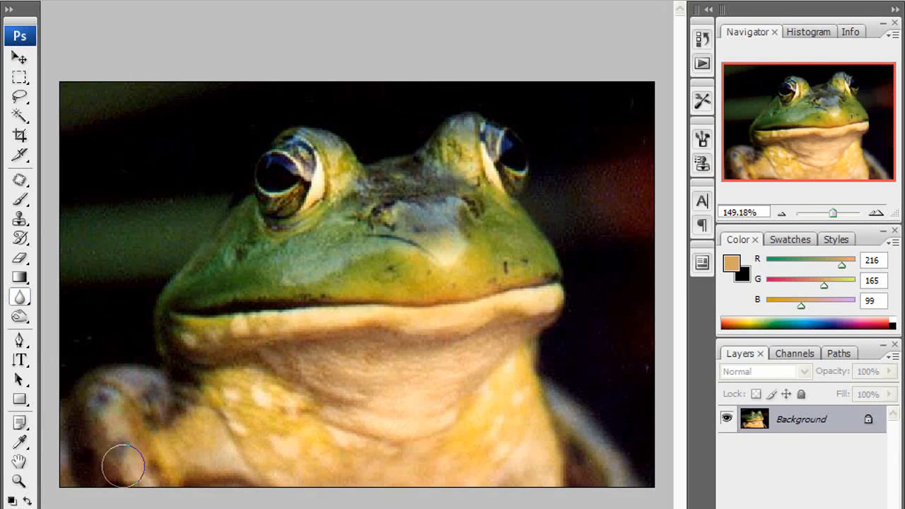
mouse_move(150, 437)
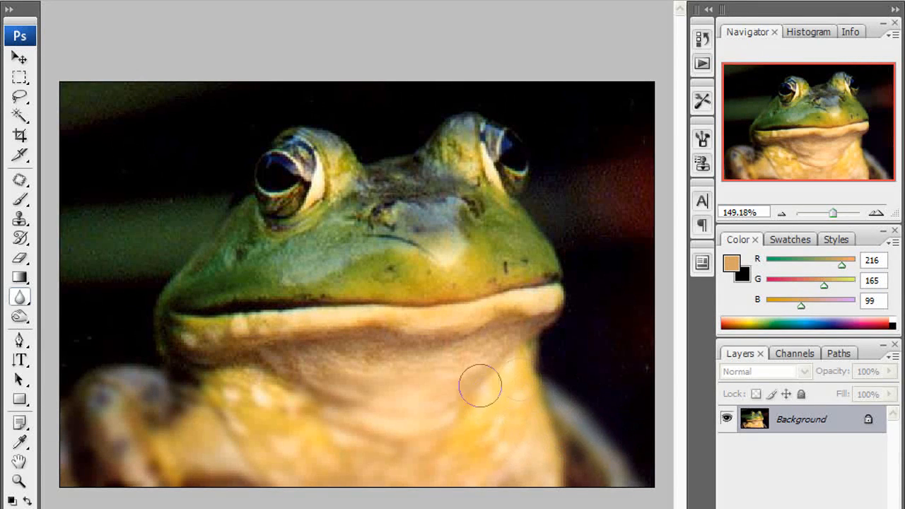
mouse_move(365, 338)
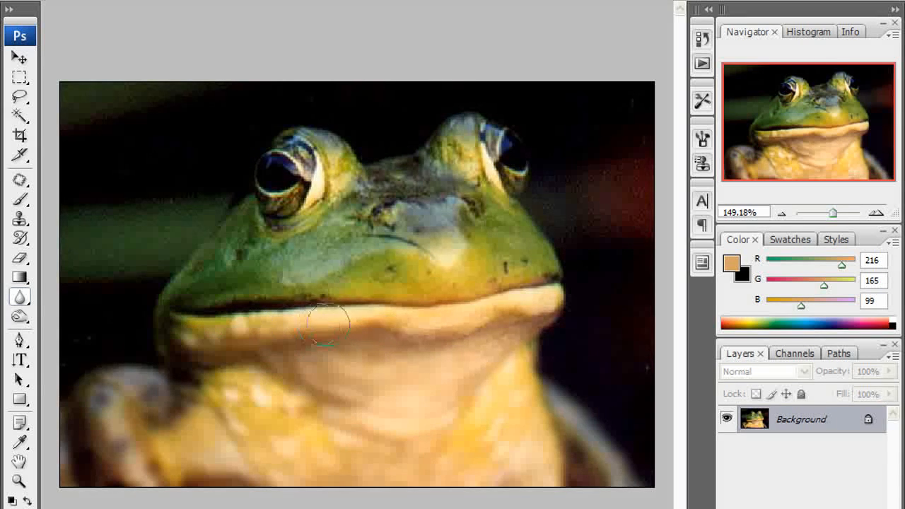
mouse_move(289, 393)
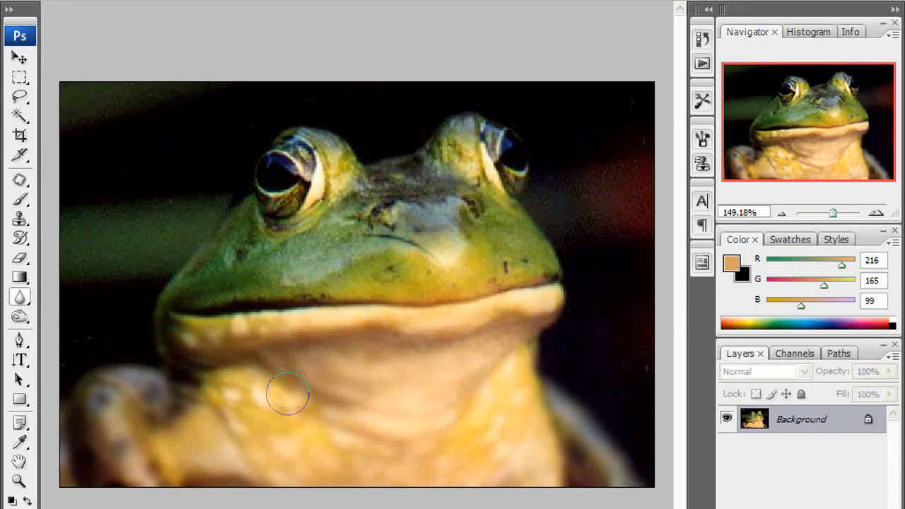
mouse_move(483, 455)
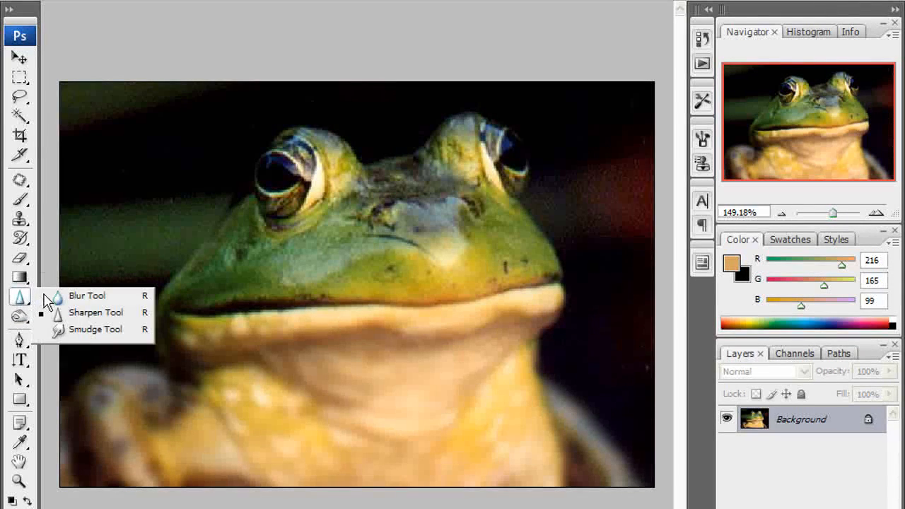
Switch to the Smudge tool for the frog photo
click(86, 295)
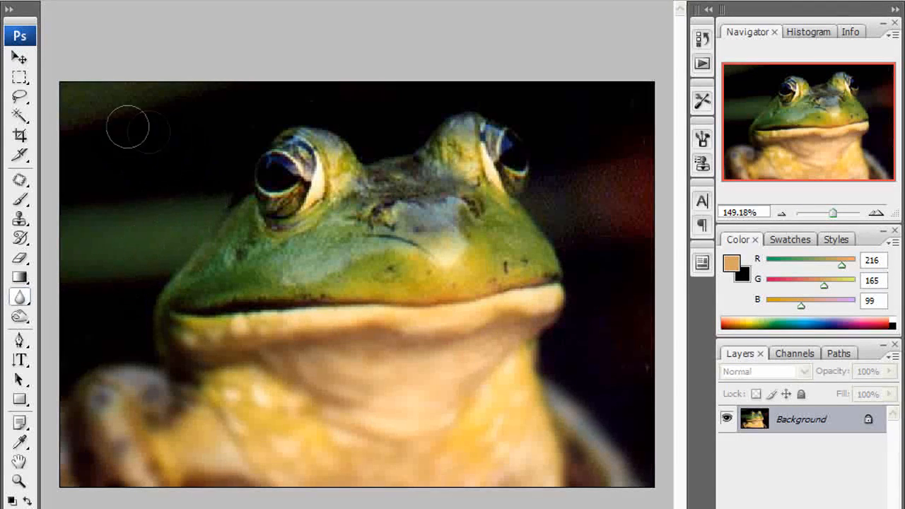
mouse_move(639, 158)
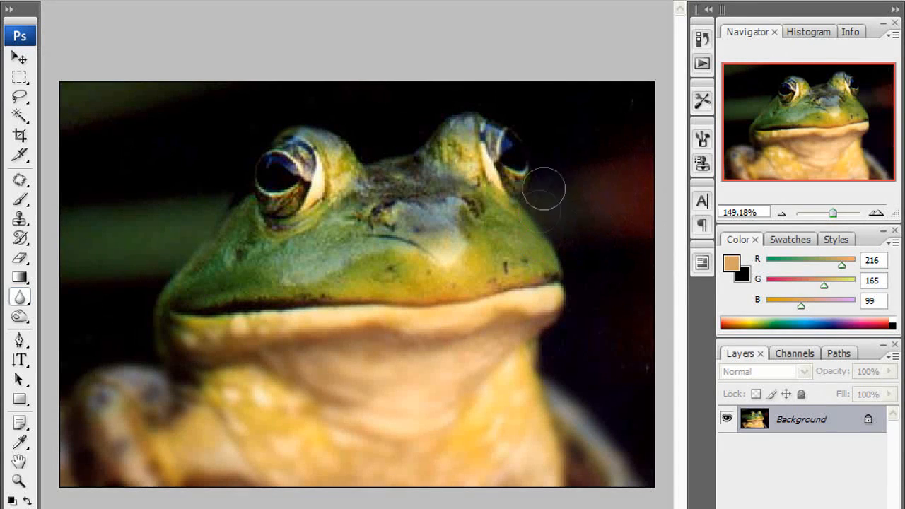
mouse_move(614, 298)
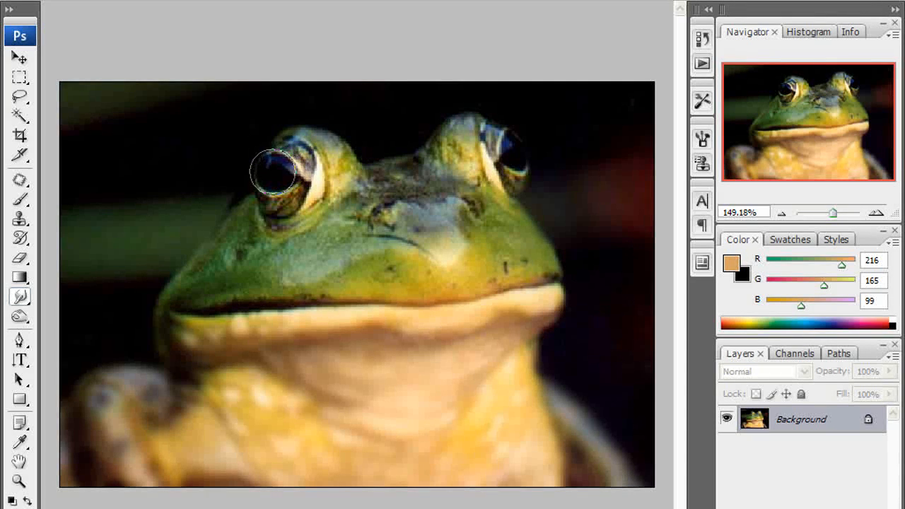
Smudge the frog's eye and head into swirling streaks
drag(276, 170, 304, 177)
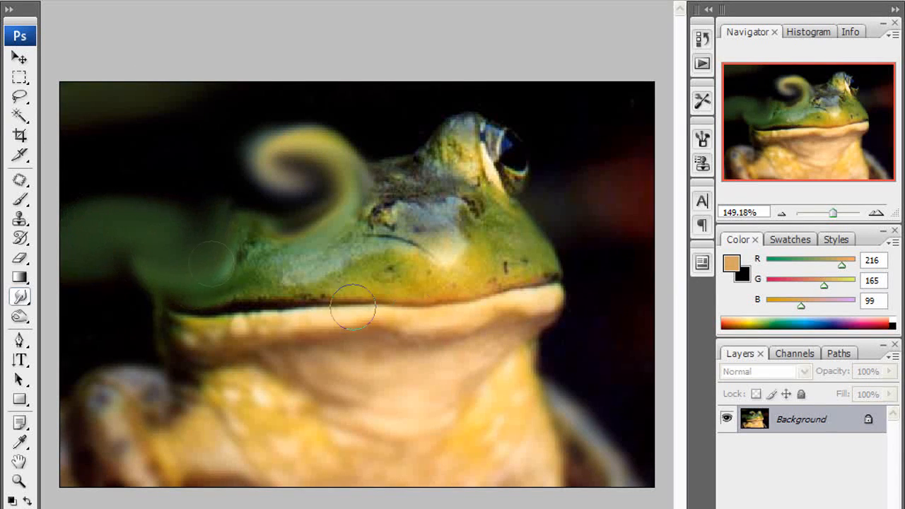
drag(353, 306, 478, 276)
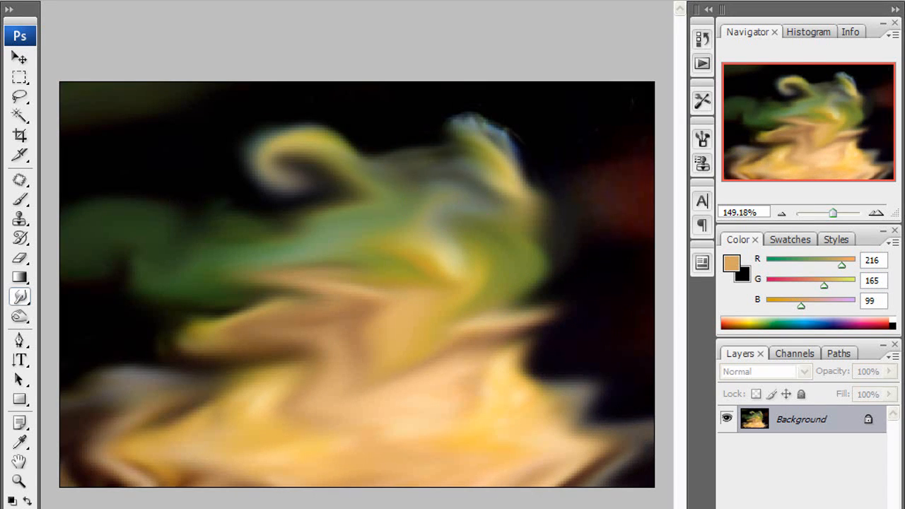
Open the google.jpg logo image
click(21, 3)
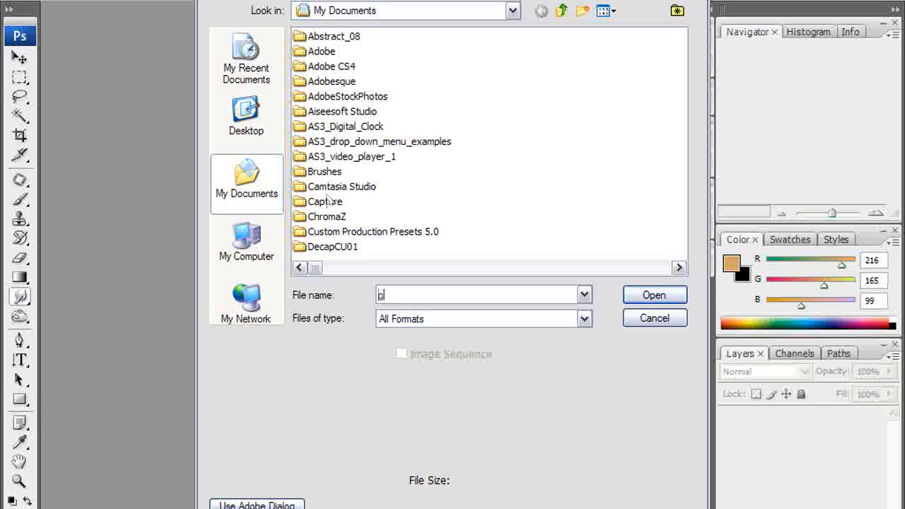
text(googl)
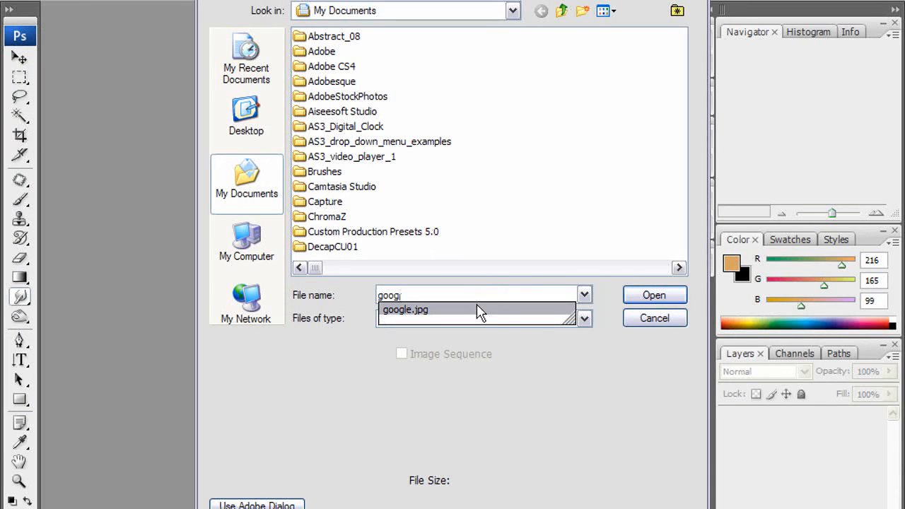
click(653, 295)
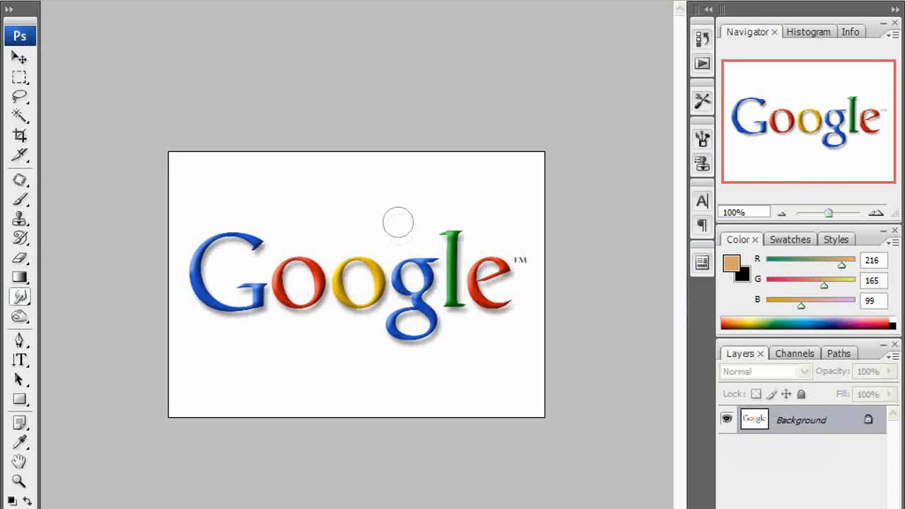
Smudge the G, o, g, l and e letters into swirls and leftward streaks
drag(828, 212, 837, 212)
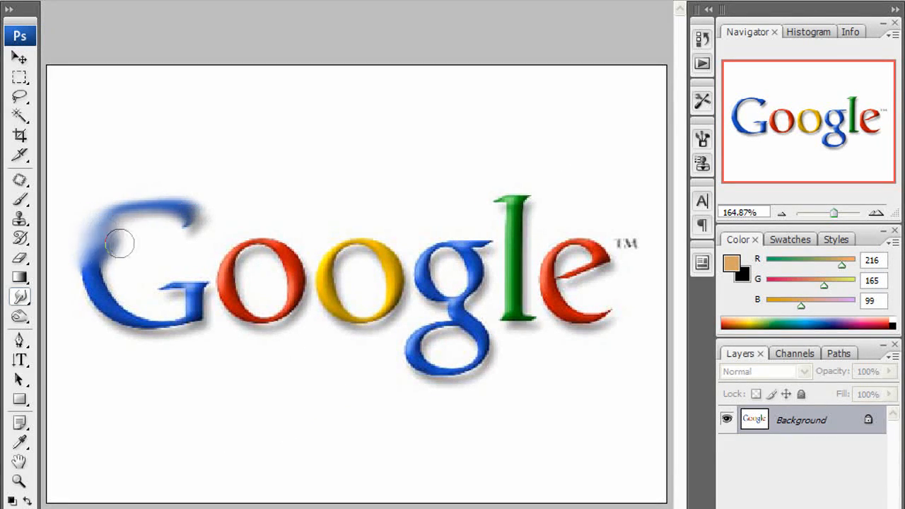
drag(124, 243, 149, 322)
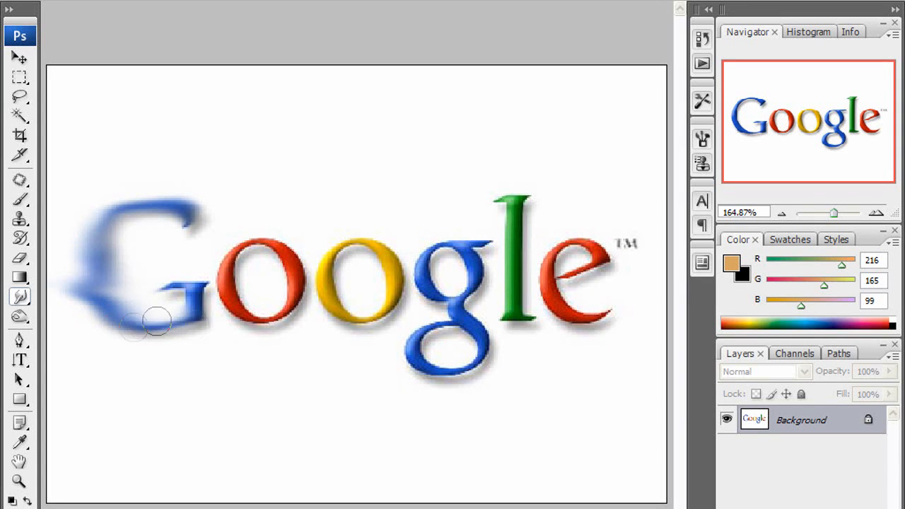
drag(149, 322, 101, 269)
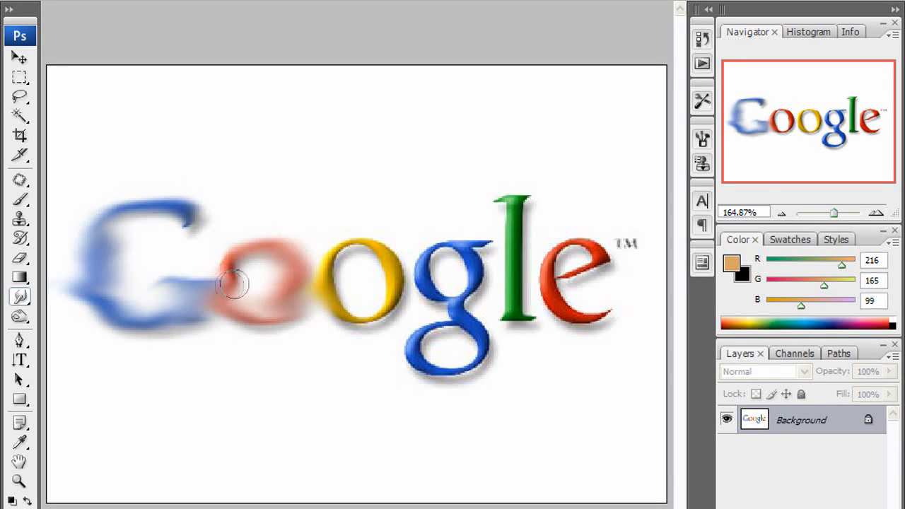
drag(233, 282, 399, 243)
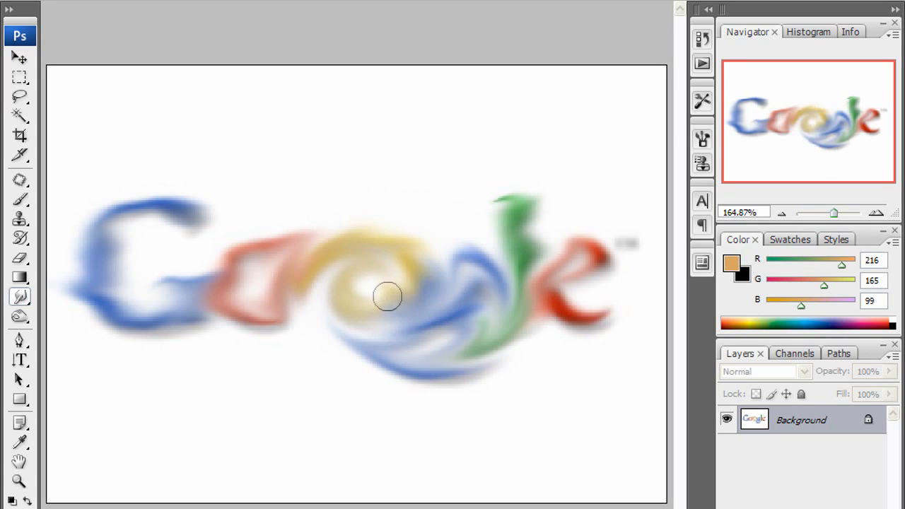
drag(388, 296, 192, 203)
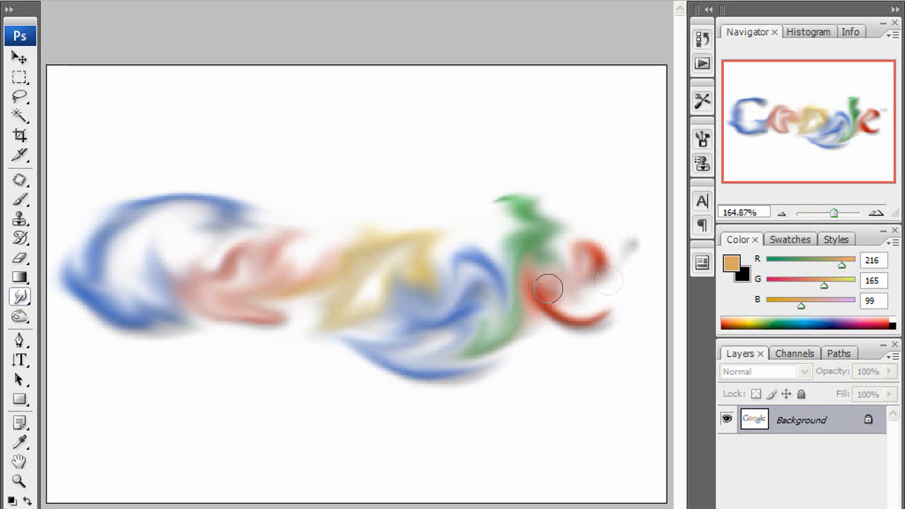
Sweep the whole logo into long wind-swept blue, red, yellow and green streaks
drag(548, 286, 385, 283)
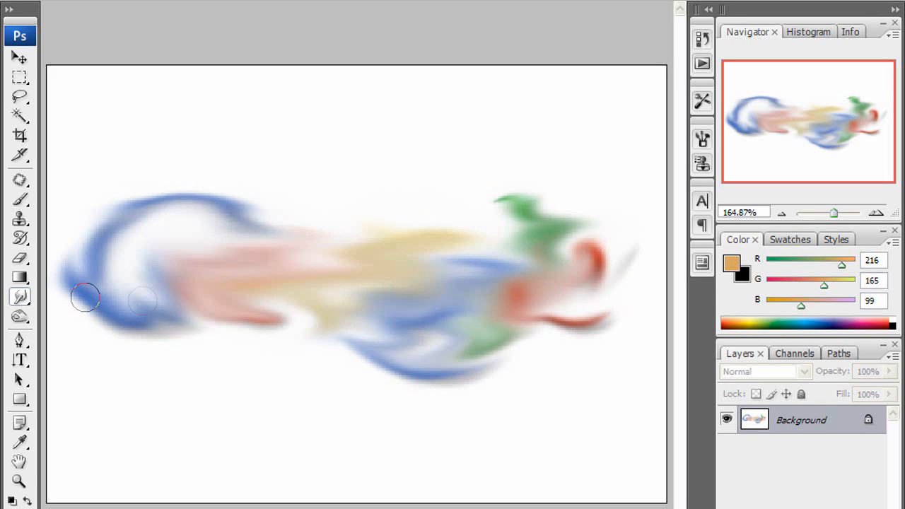
drag(84, 297, 65, 220)
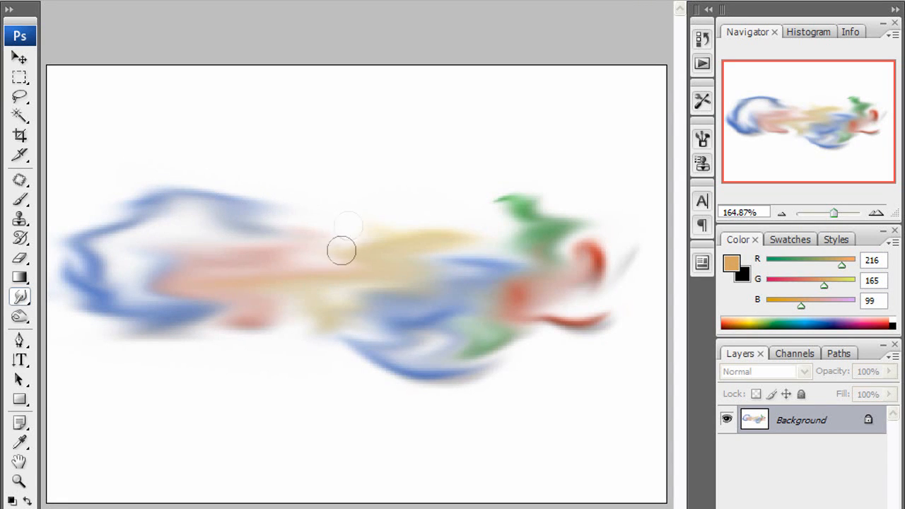
drag(342, 247, 480, 269)
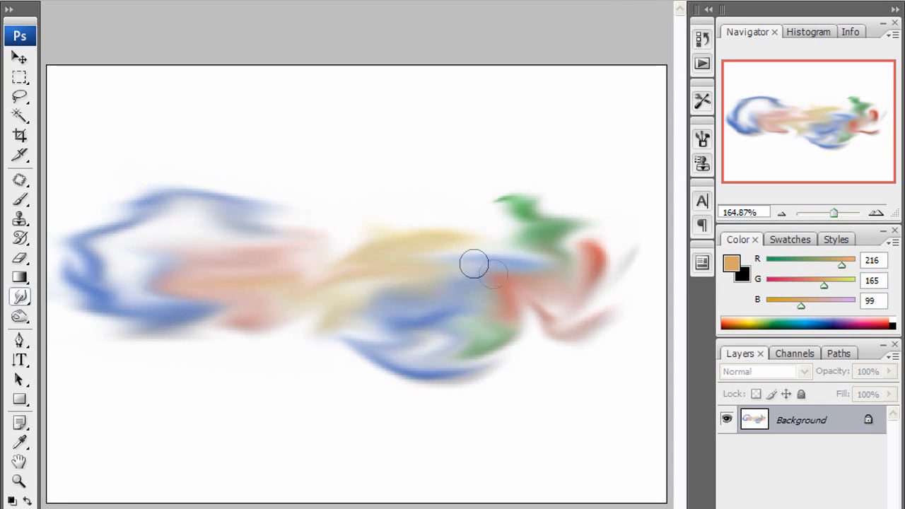
drag(473, 266, 494, 345)
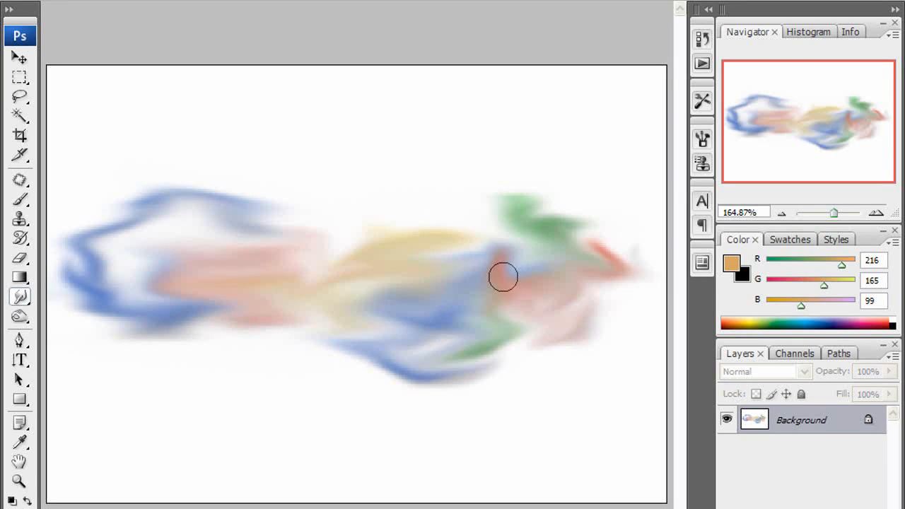
mouse_move(494, 266)
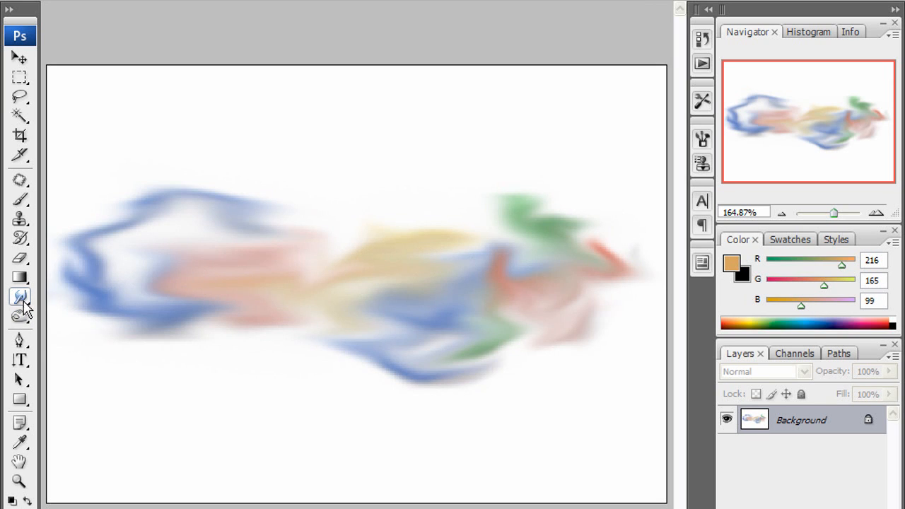
Switch from the Smudge tool to the Blur tool to soften the blue streak
right_click(19, 297)
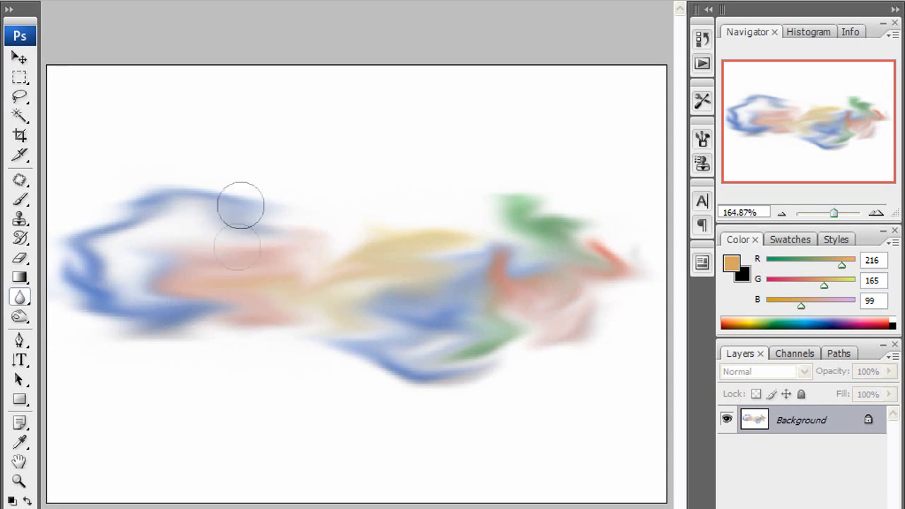
mouse_move(130, 314)
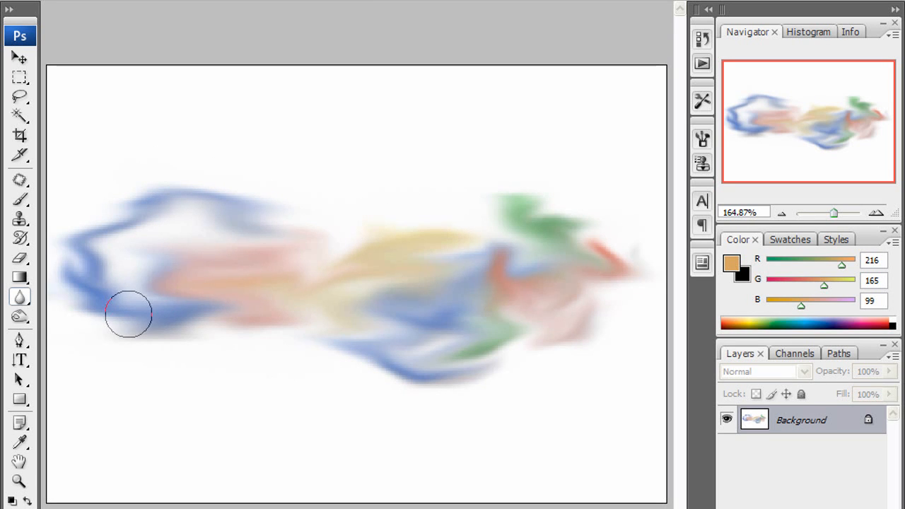
mouse_move(492, 246)
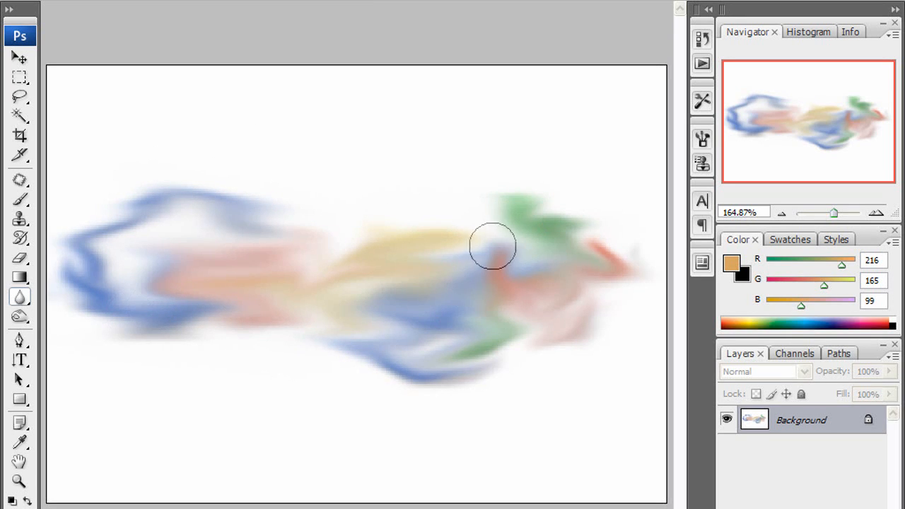
mouse_move(483, 277)
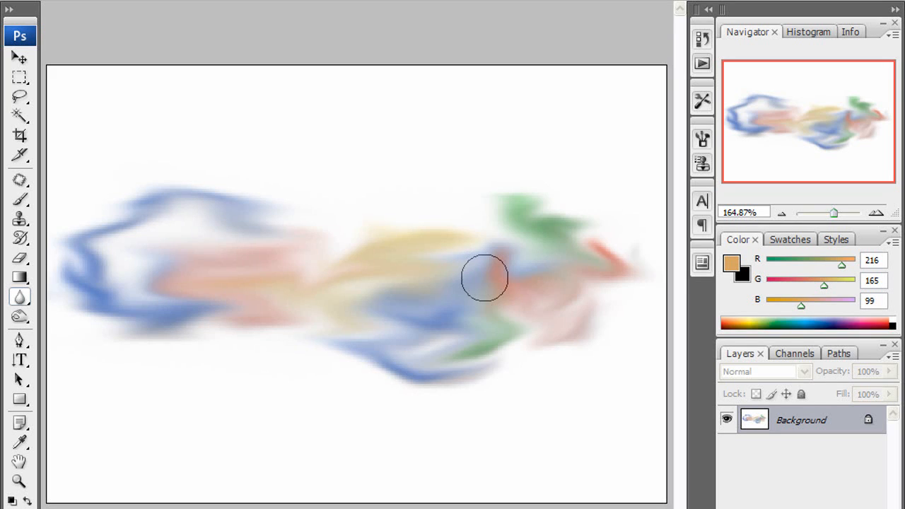